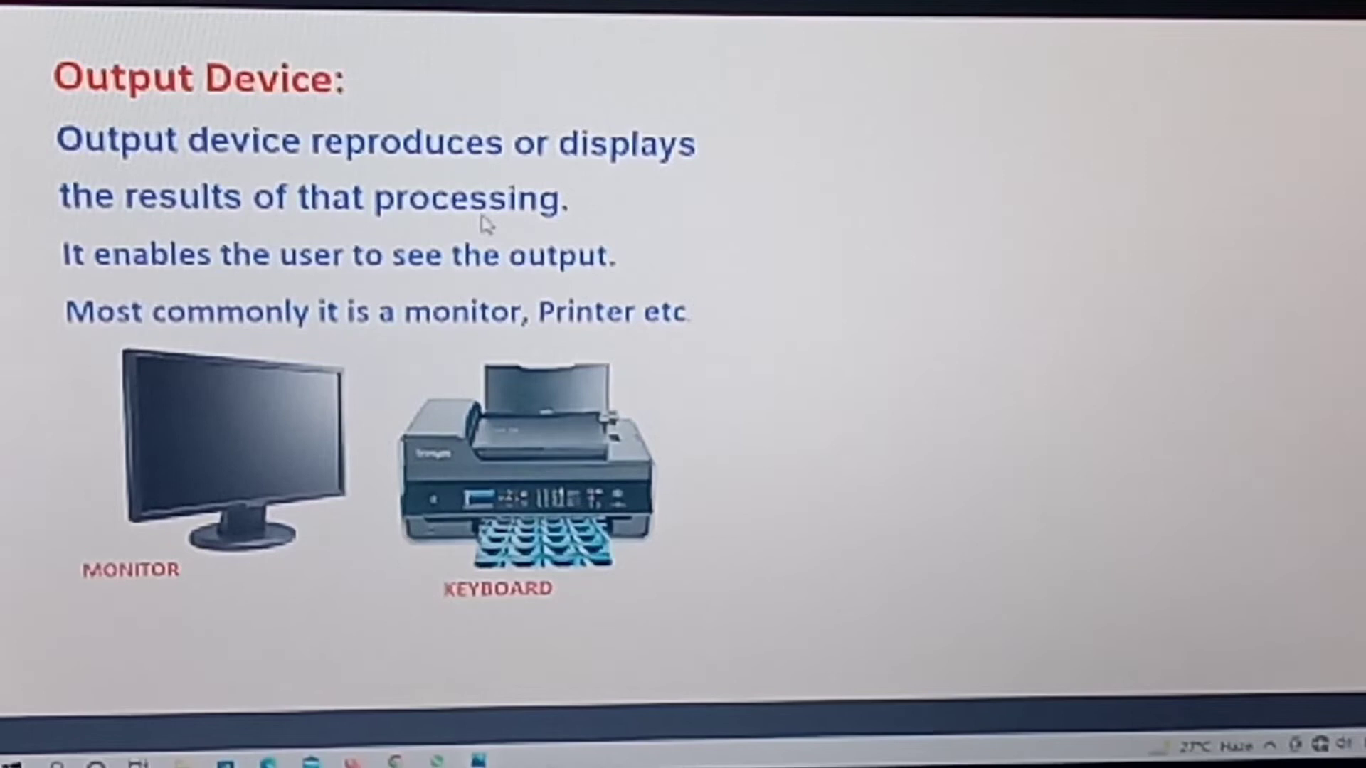
mouse_move(248, 280)
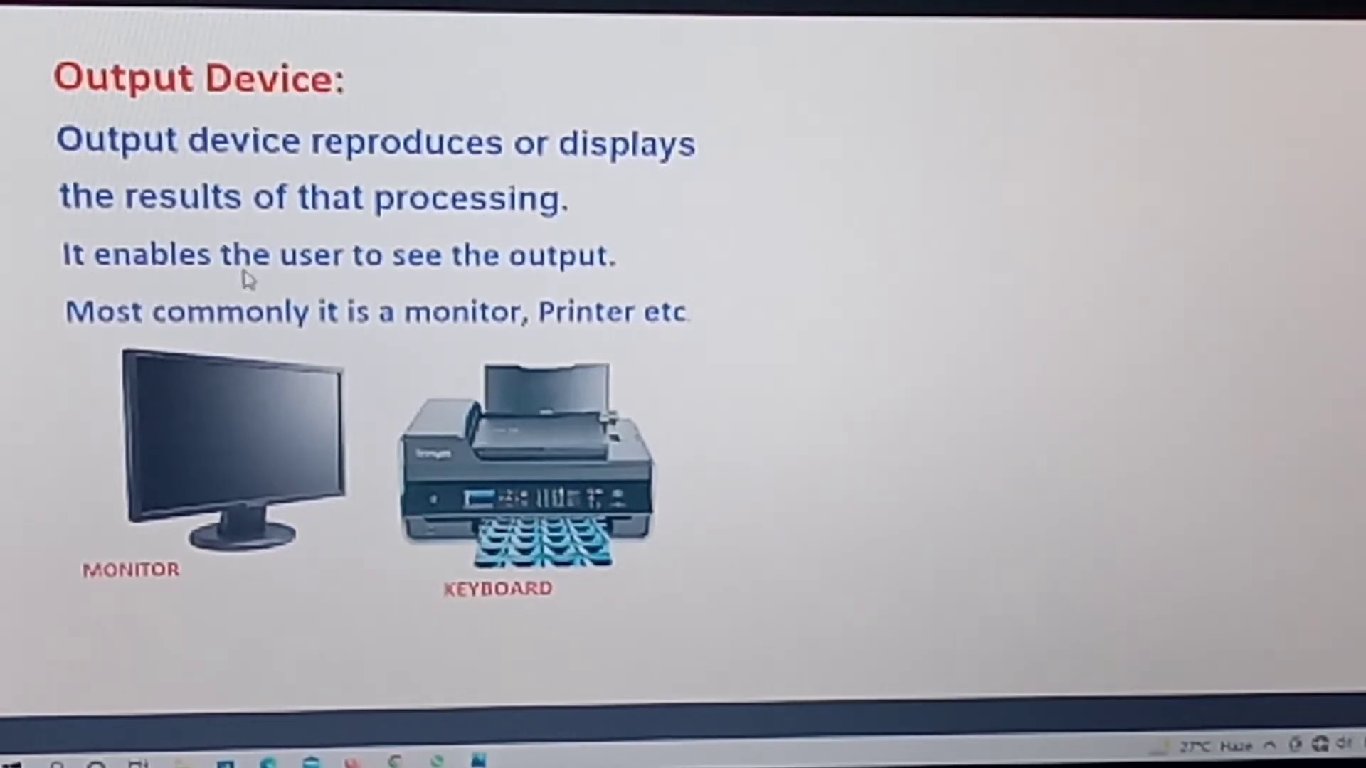
mouse_move(264, 335)
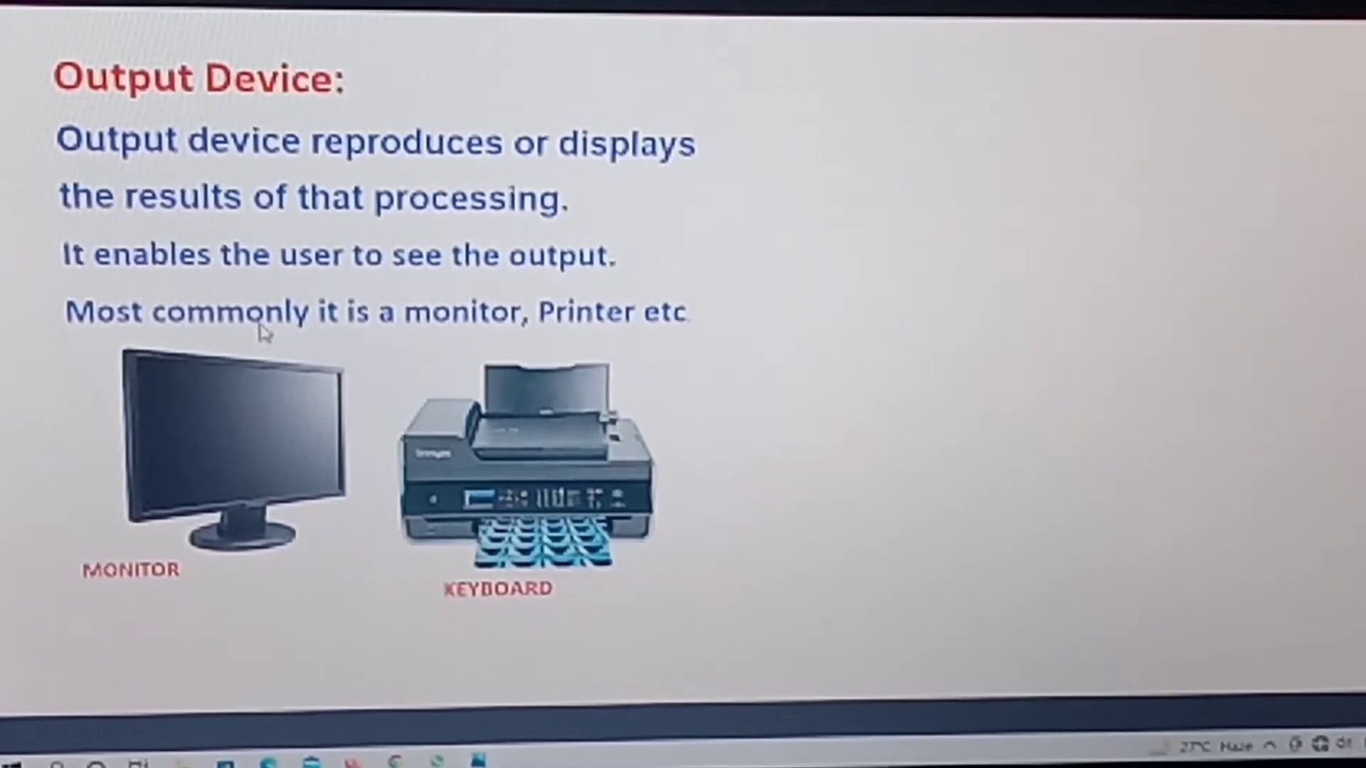
mouse_move(611, 331)
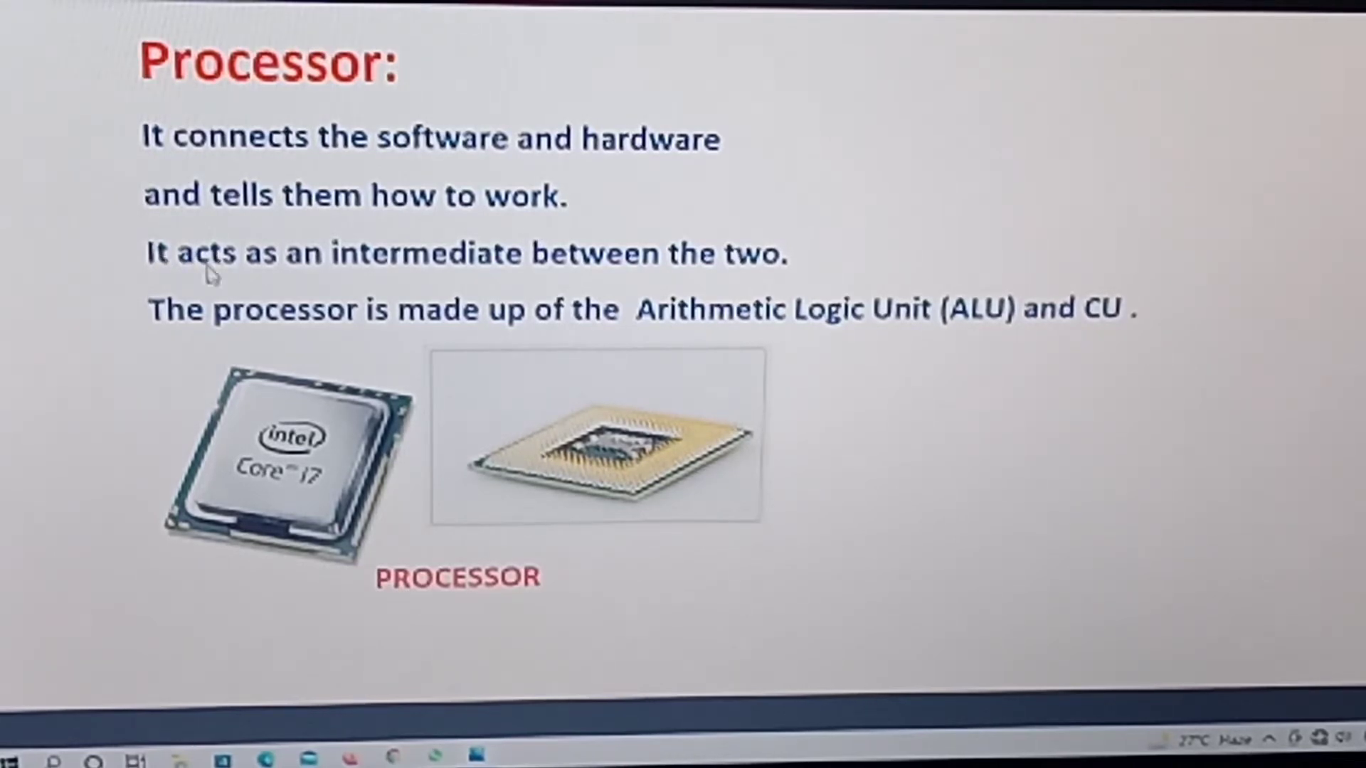
mouse_move(378, 277)
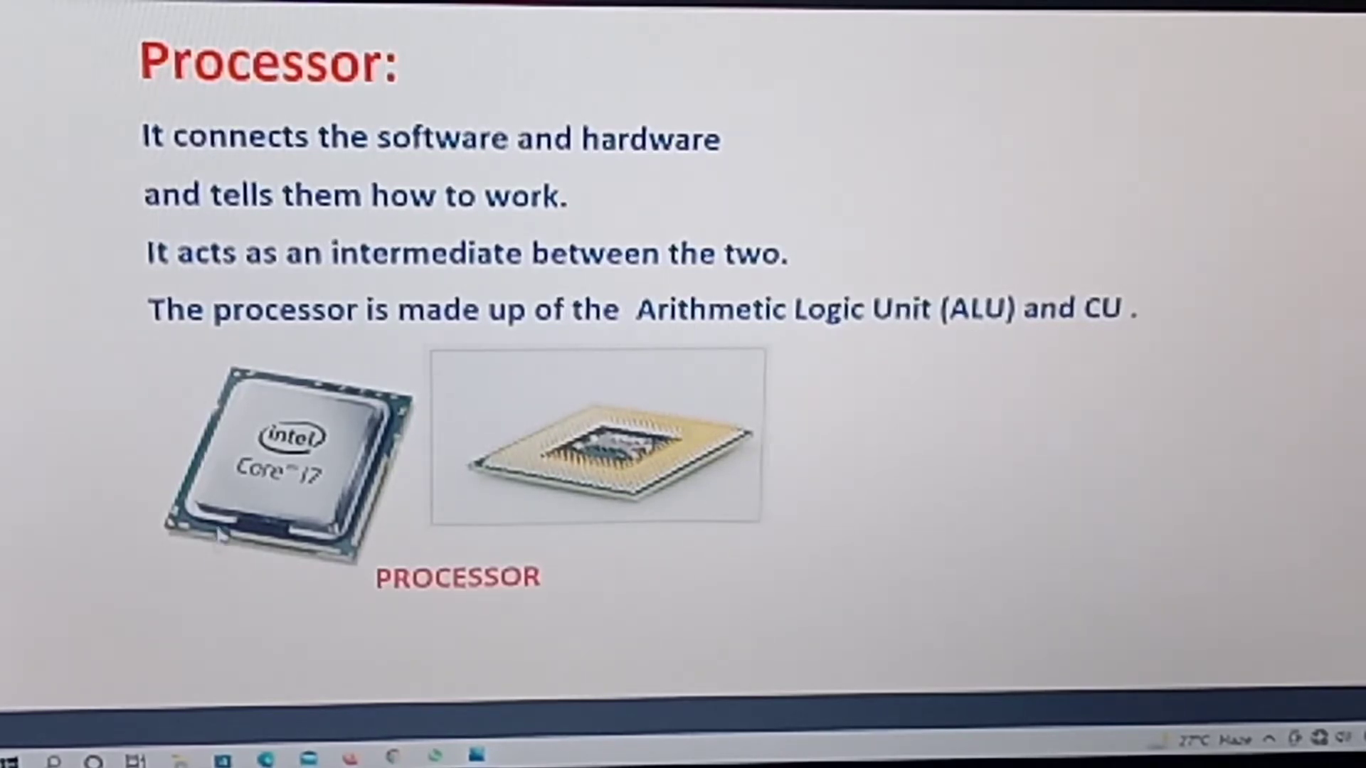
mouse_move(545, 475)
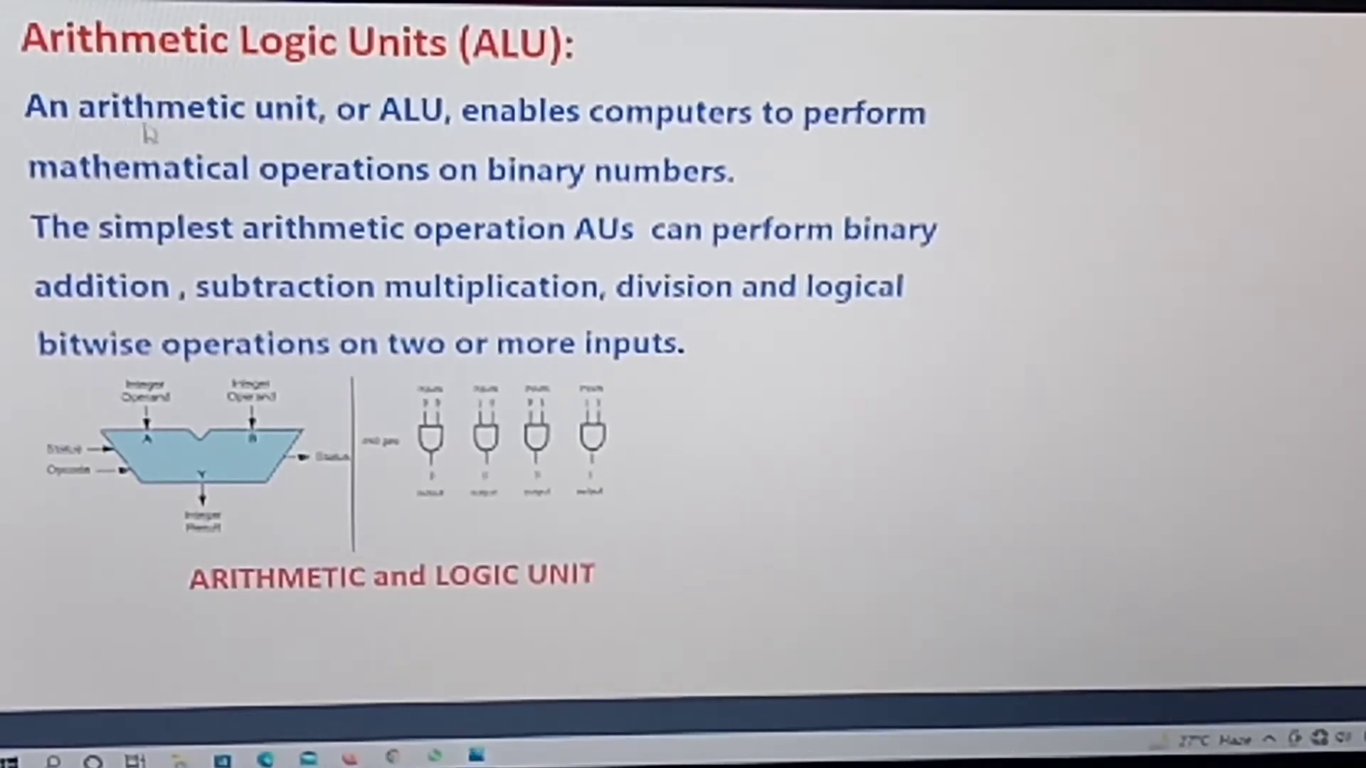
mouse_move(87, 262)
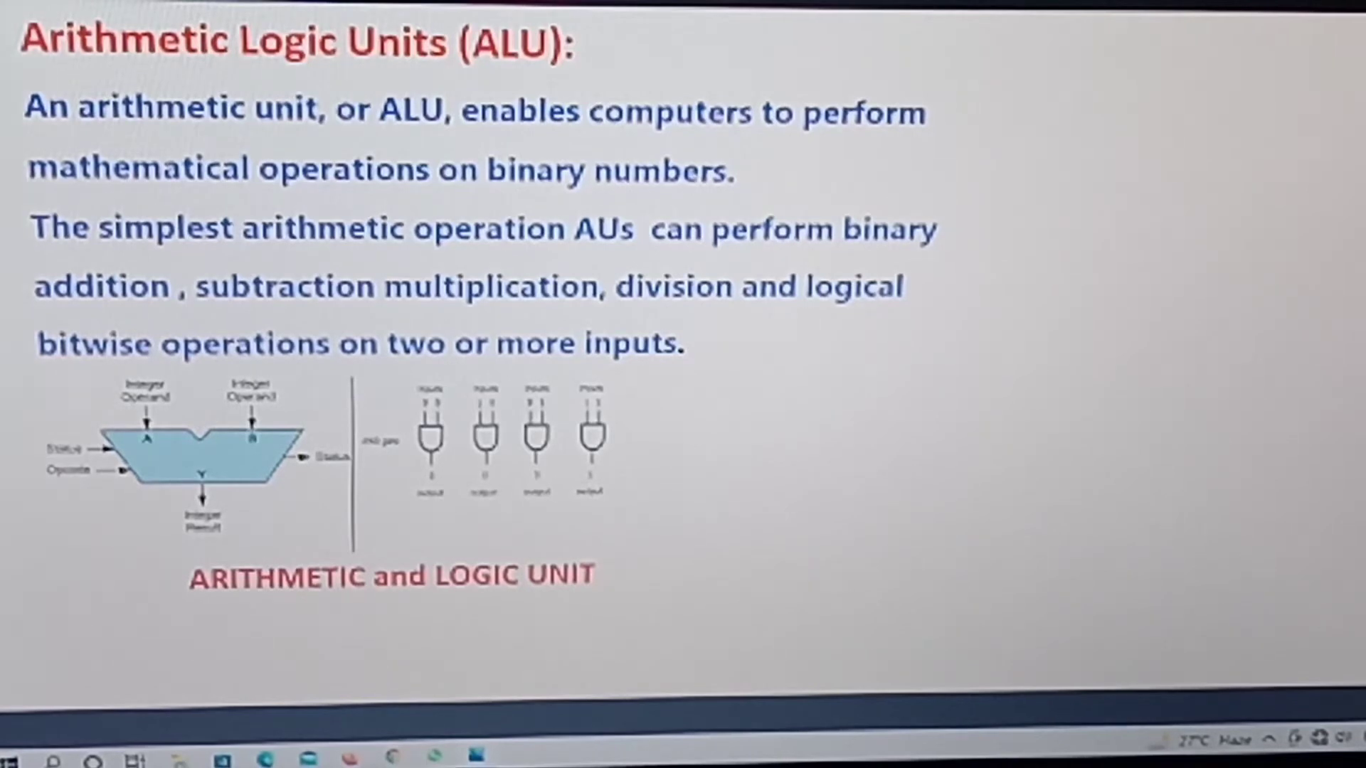
mouse_move(146, 243)
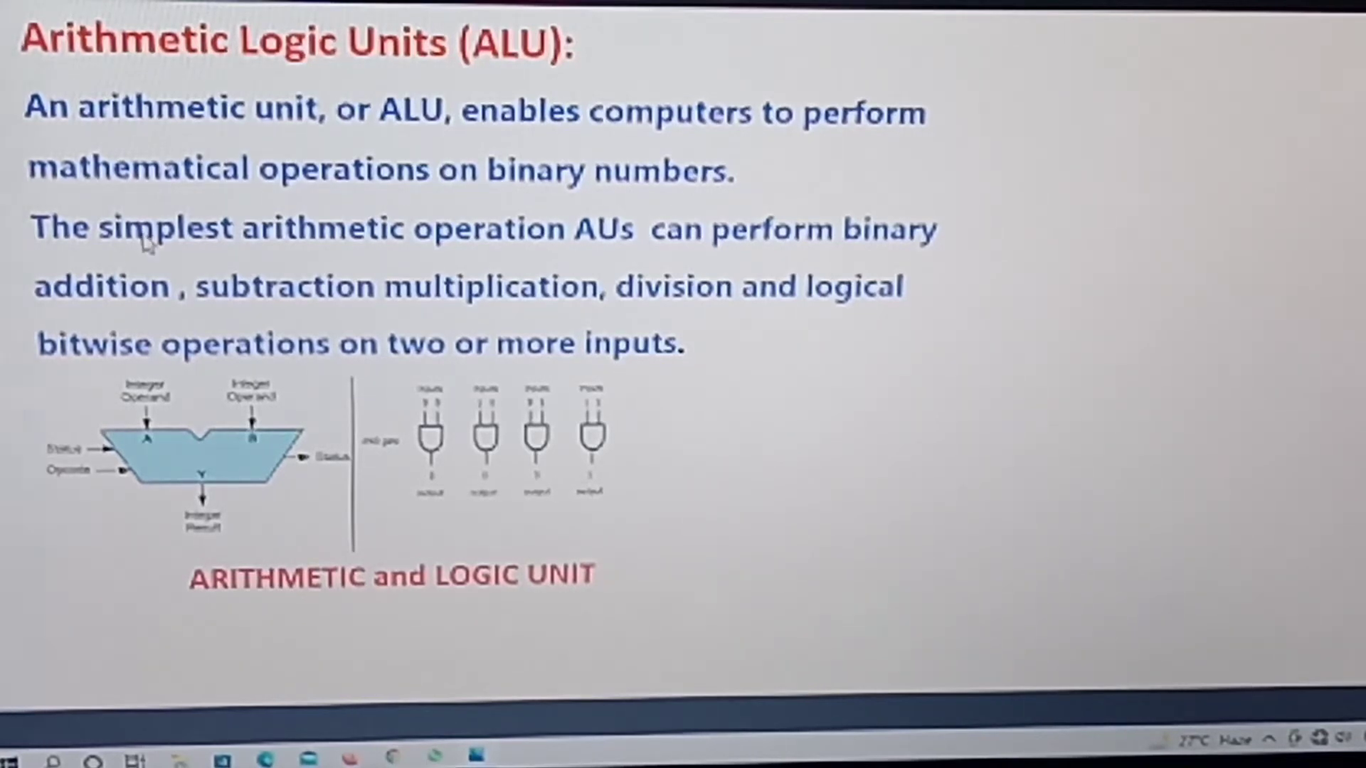
mouse_move(554, 246)
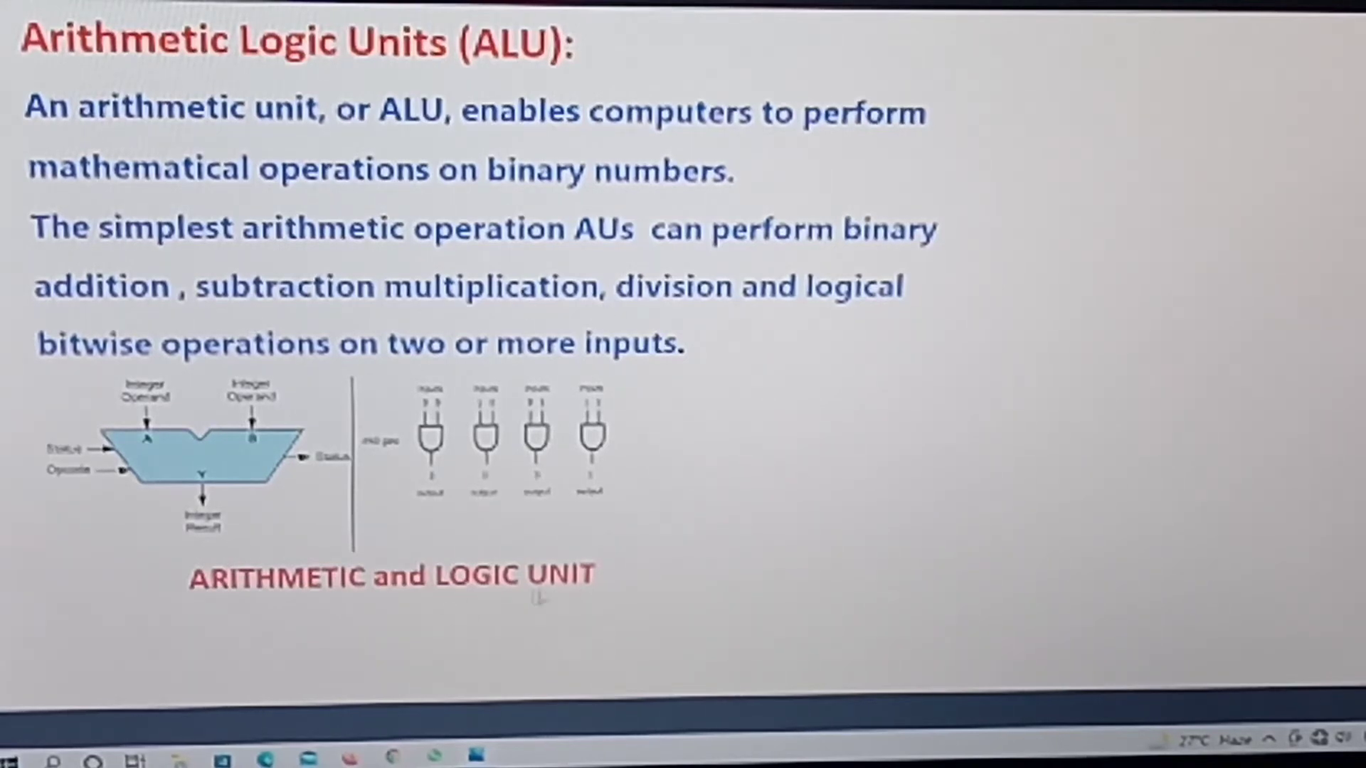
mouse_move(169, 361)
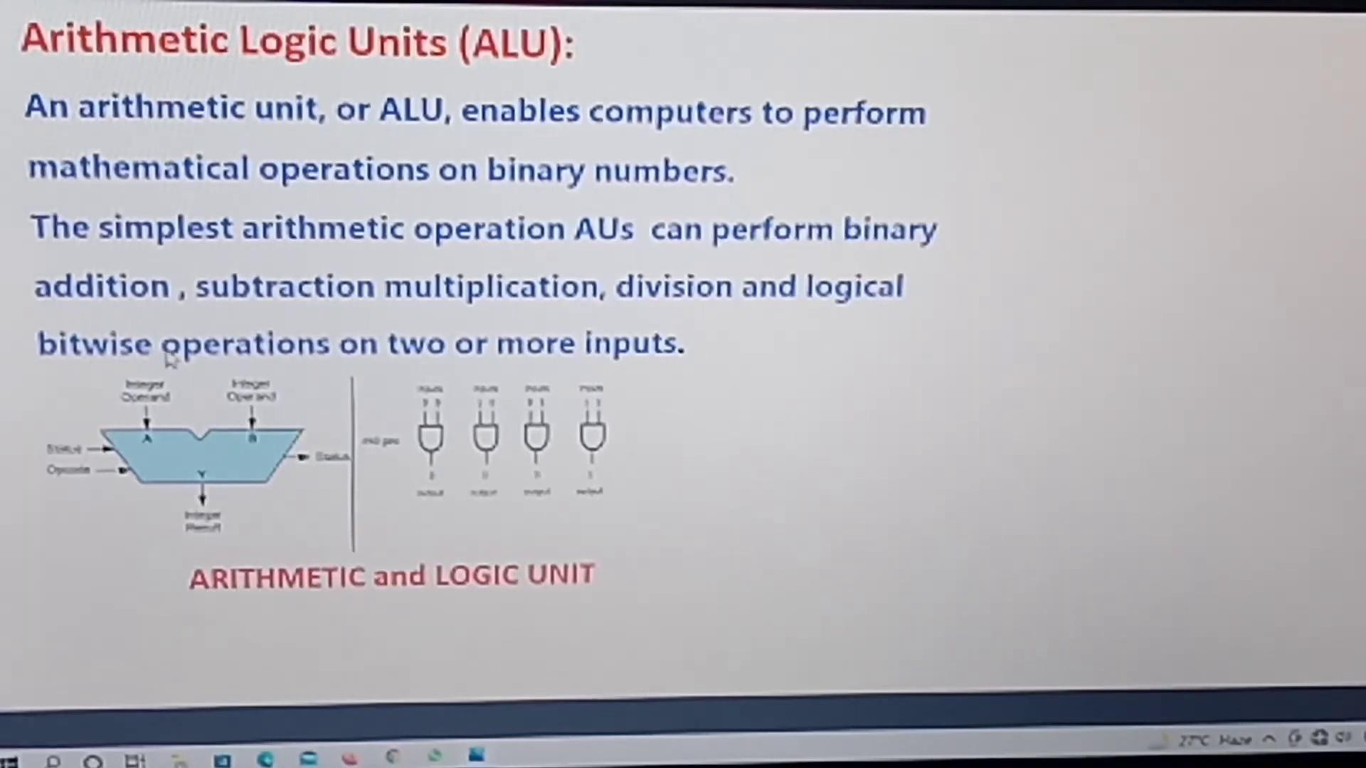
mouse_move(453, 366)
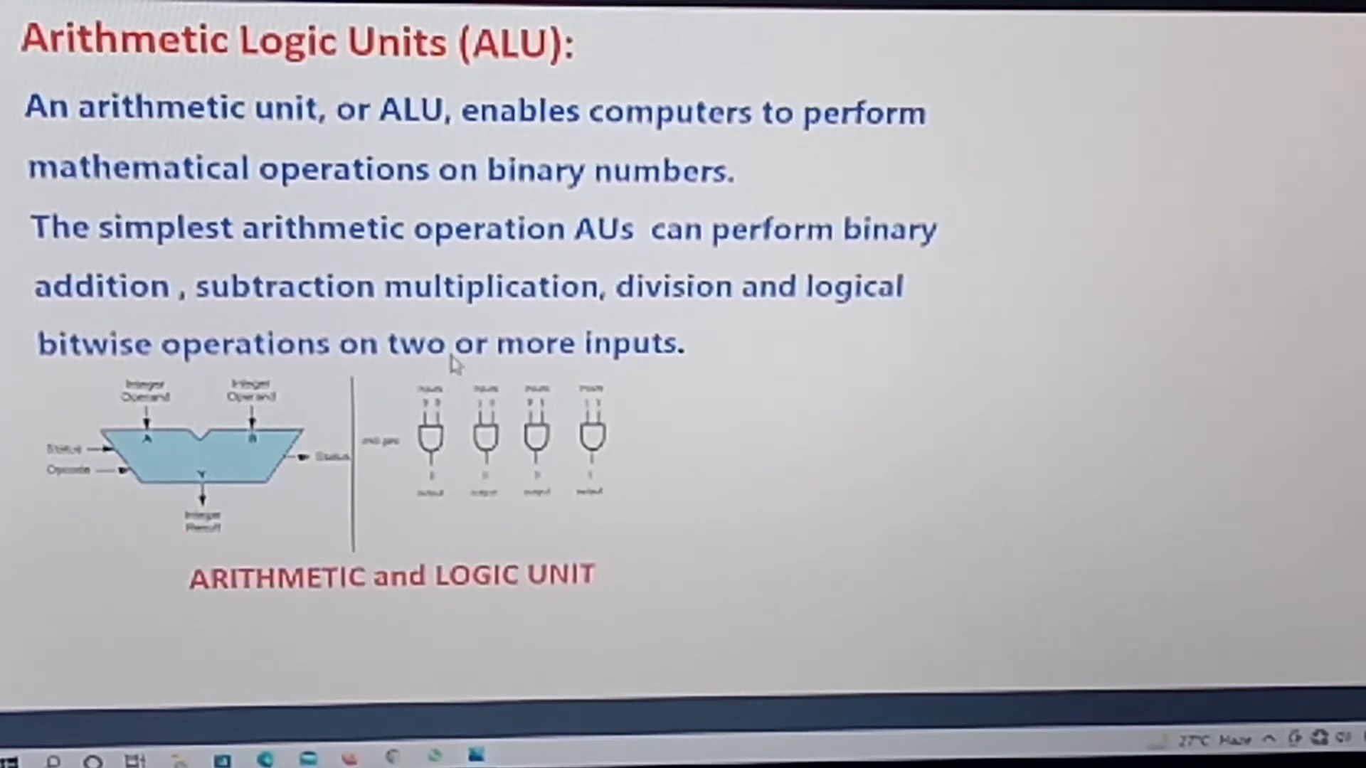
mouse_move(216, 512)
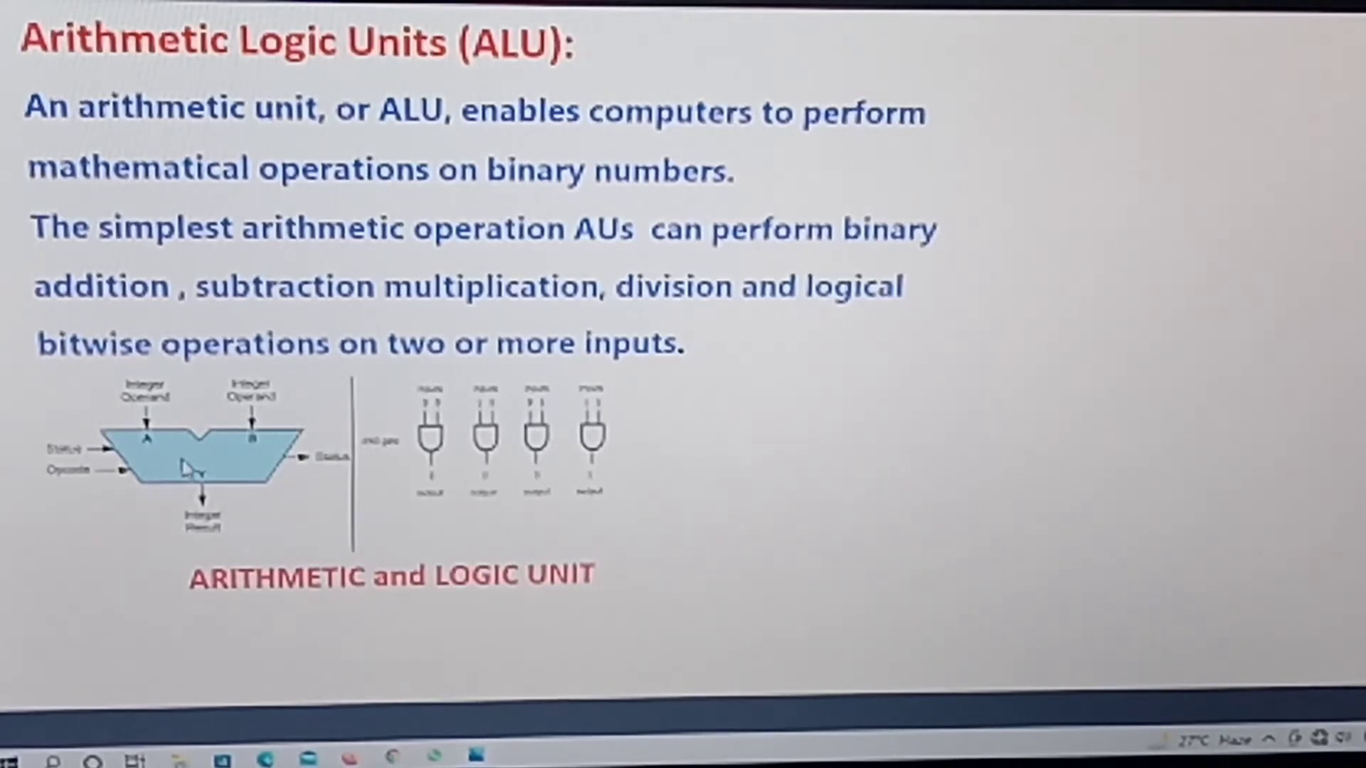
mouse_move(270, 418)
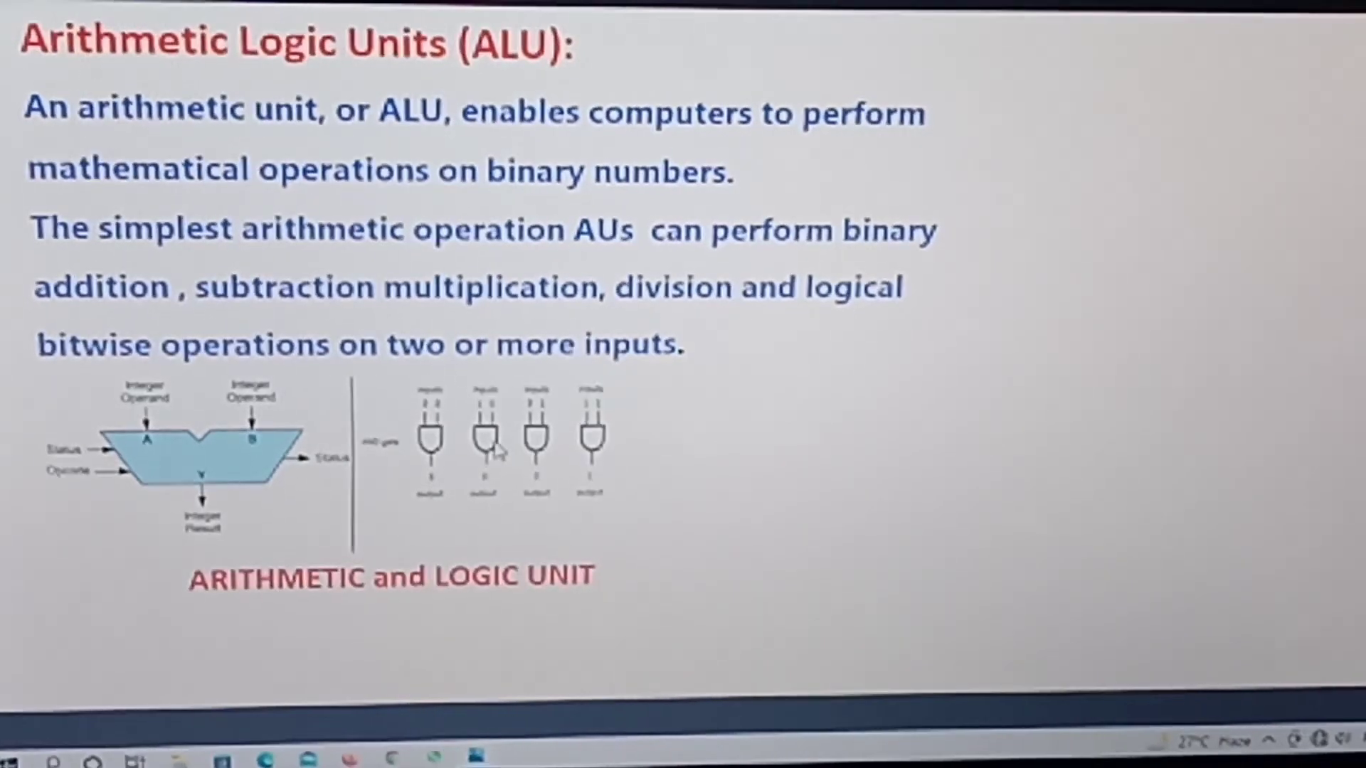
Step: Advance from the ALU diagram slide to the Memory slide explaining ROM and RAM
key(Right)
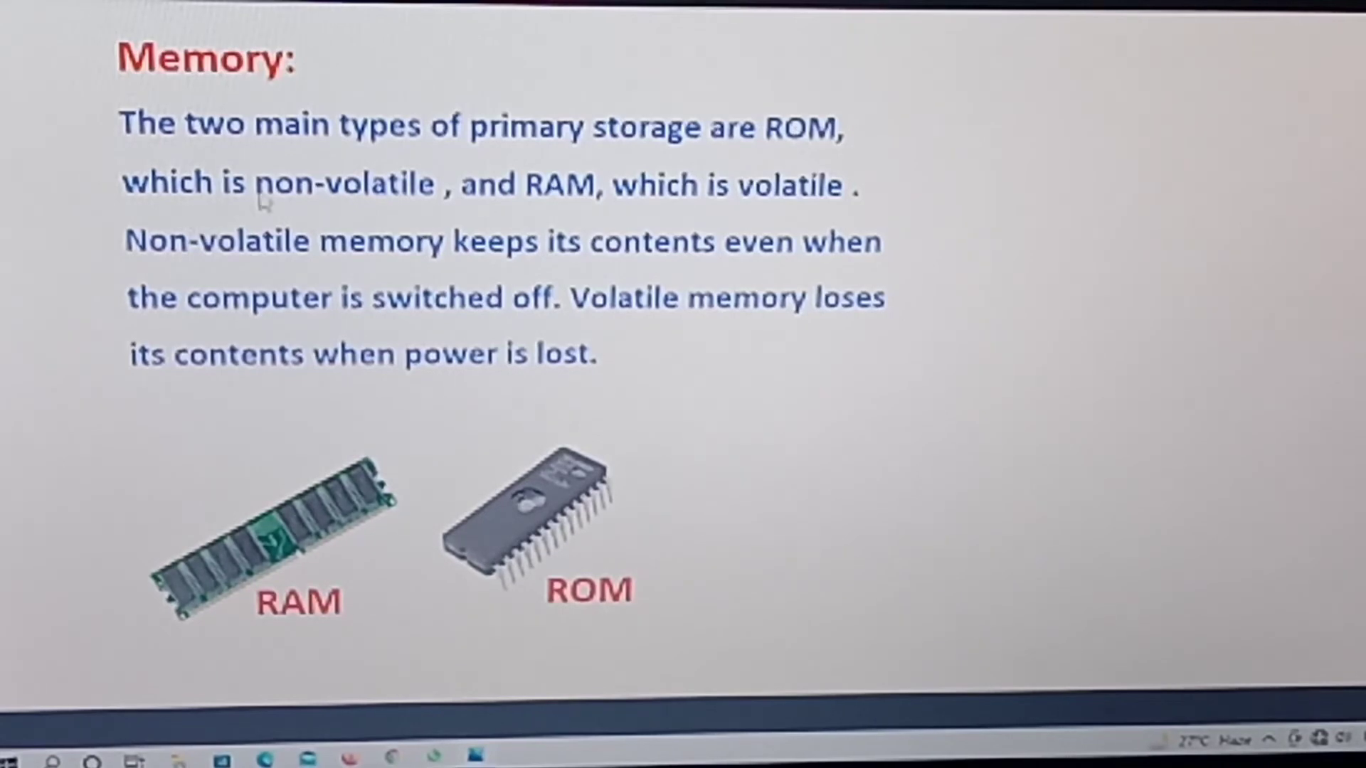
mouse_move(570, 376)
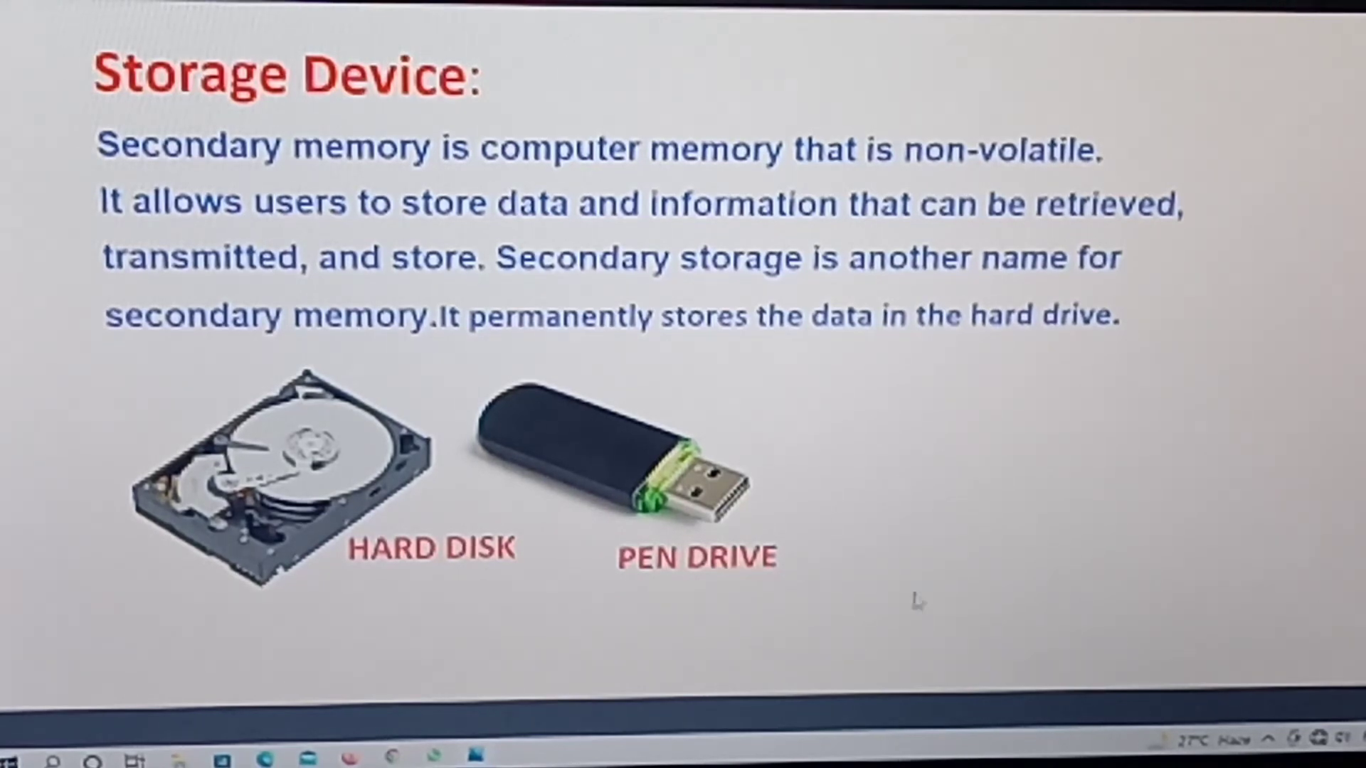
mouse_move(862, 358)
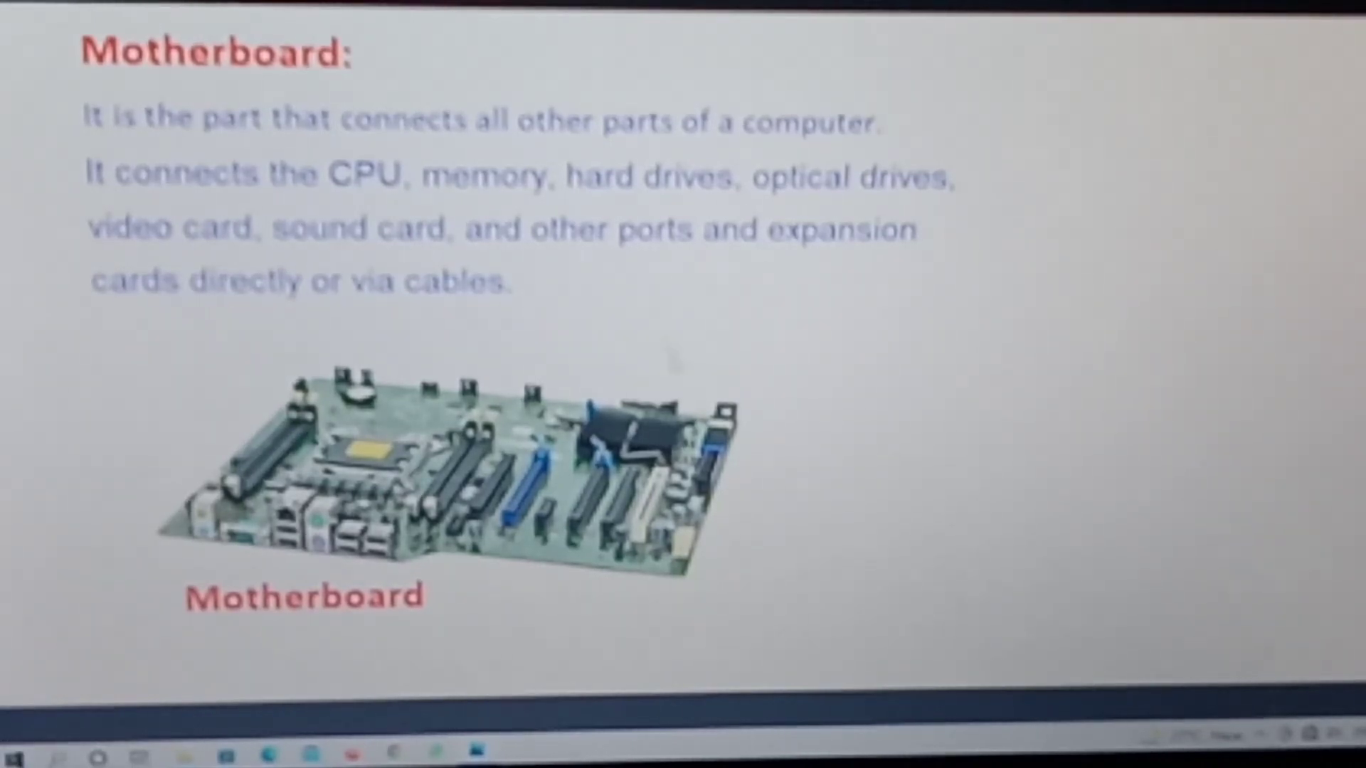
mouse_move(851, 260)
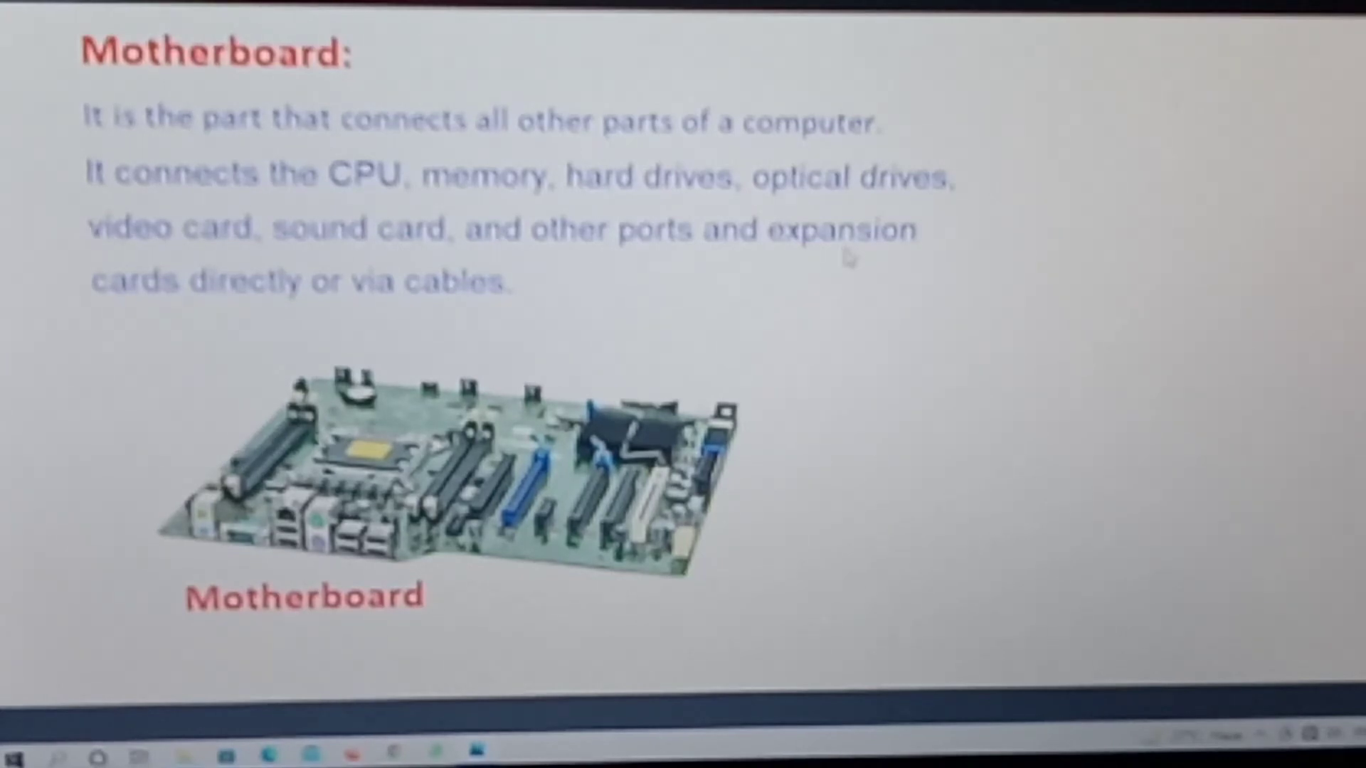